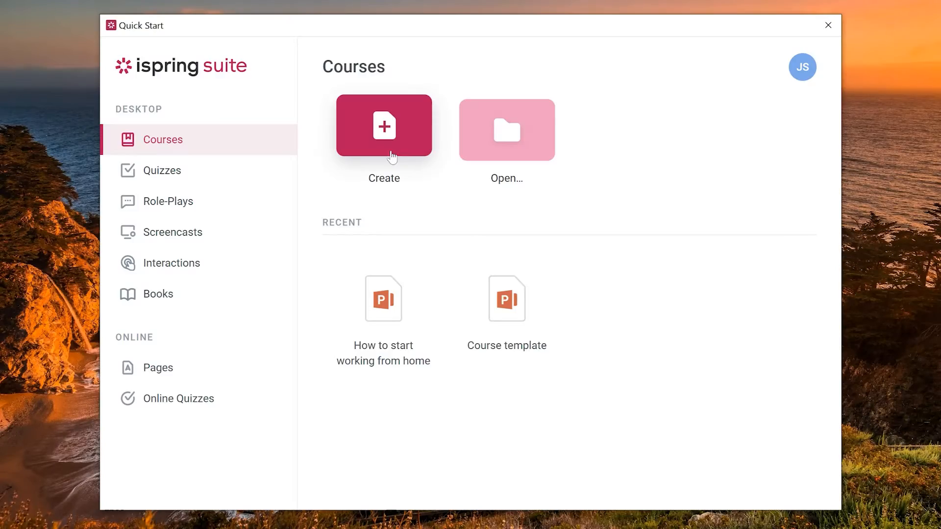
# Start a new screencast from the Quick Start Screencasts section.
pyautogui.click(173, 232)
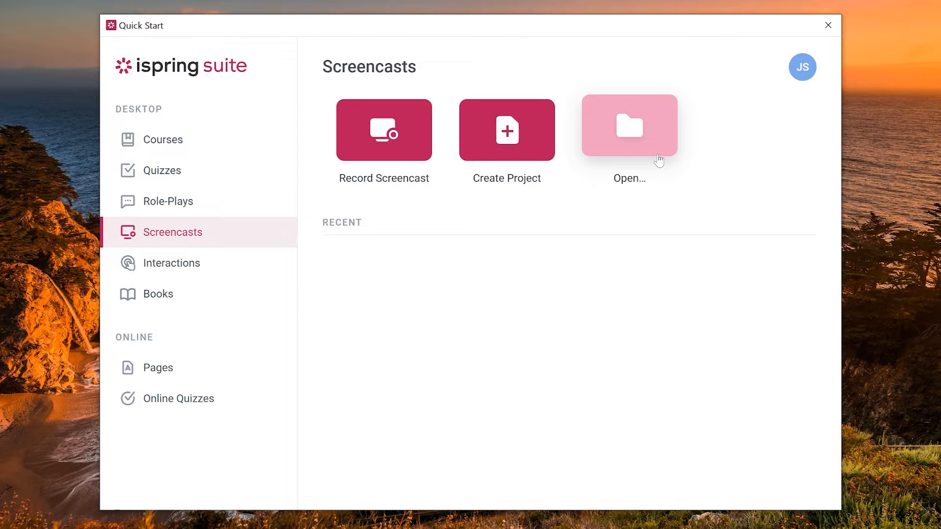
pyautogui.click(629, 126)
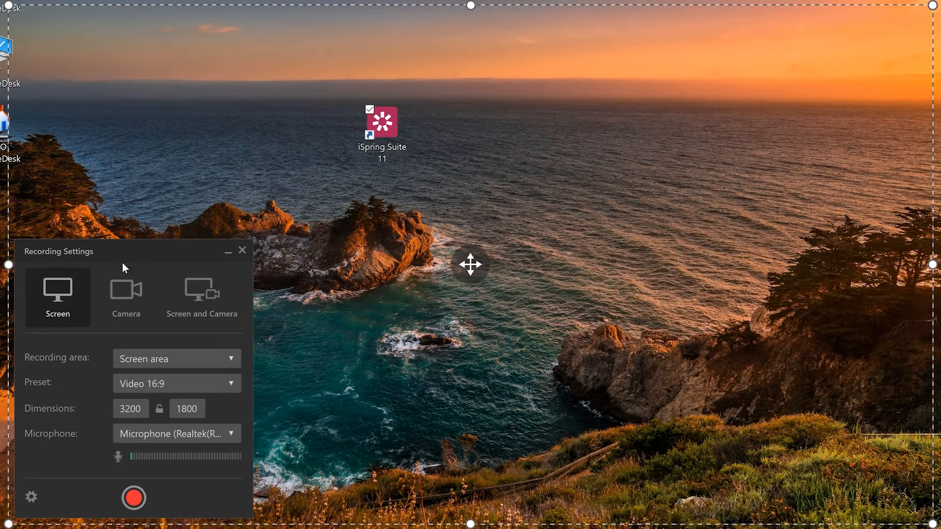
# Preview Camera and Screen-and-Camera modes, then settle on Screen-only recording.
pyautogui.click(126, 294)
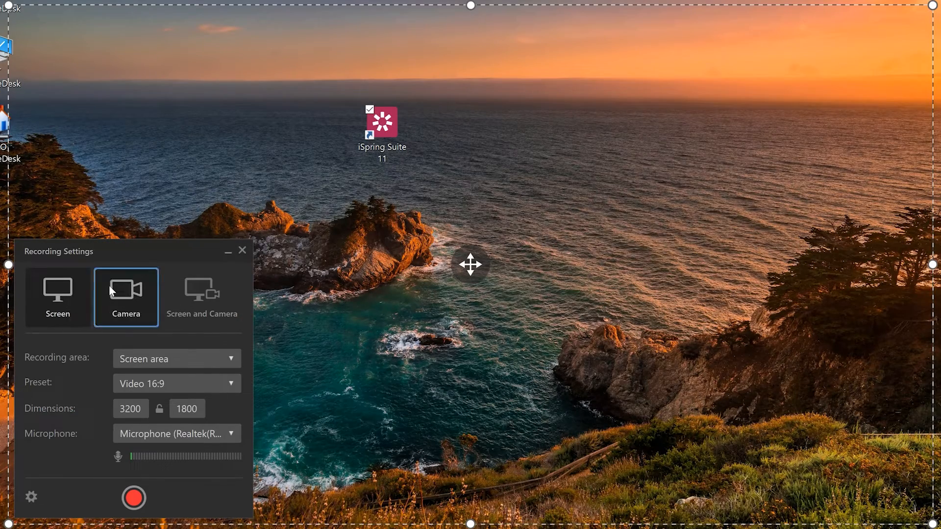
pyautogui.click(125, 295)
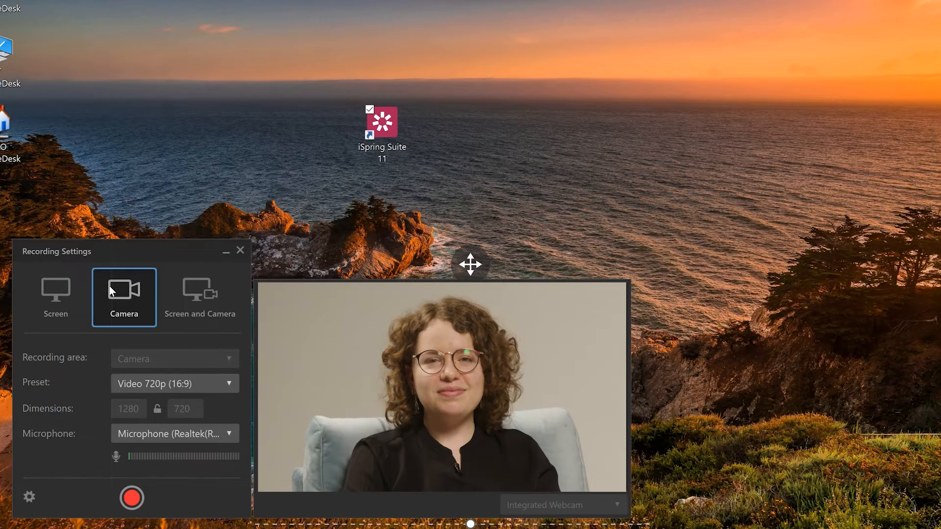
pyautogui.click(202, 297)
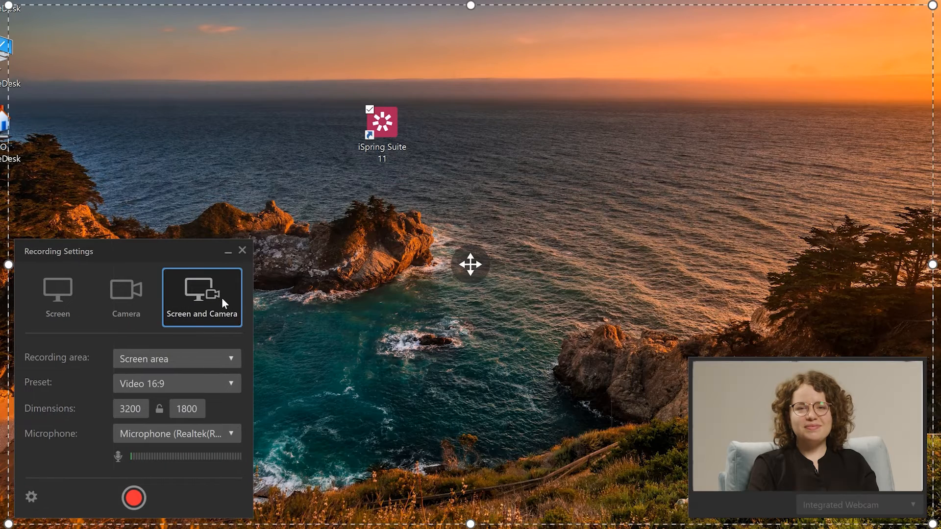
pyautogui.click(57, 297)
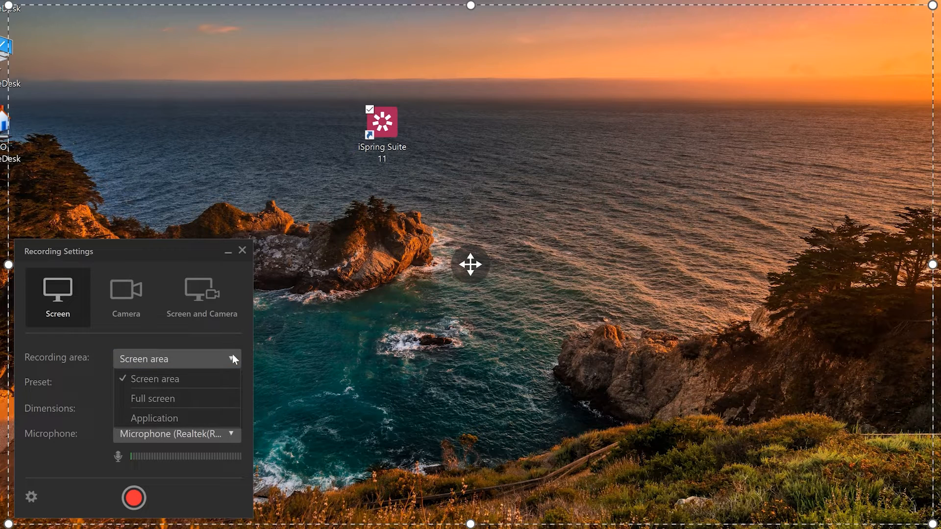
# Review recording area and 16:9 preset, toggle microphone mute, and start recording the desktop.
pyautogui.click(155, 378)
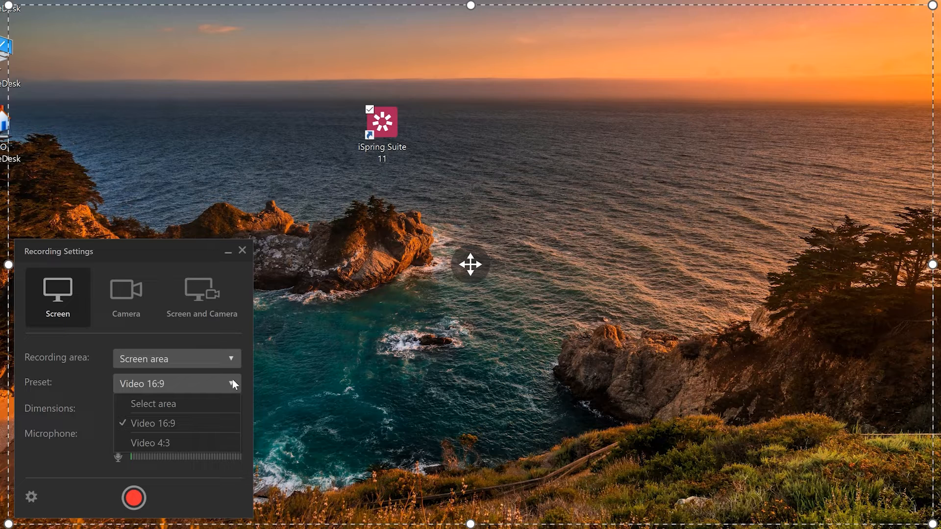
pyautogui.click(154, 423)
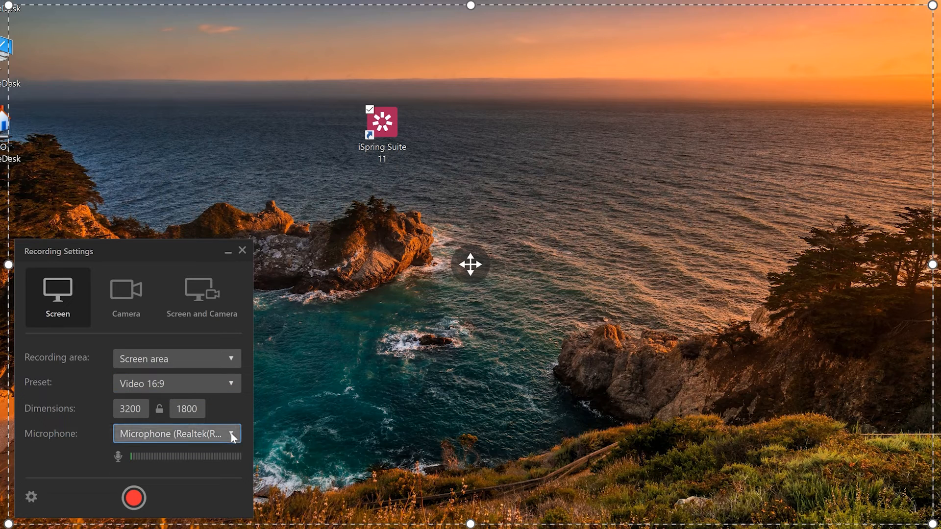
pyautogui.moveTo(118, 456)
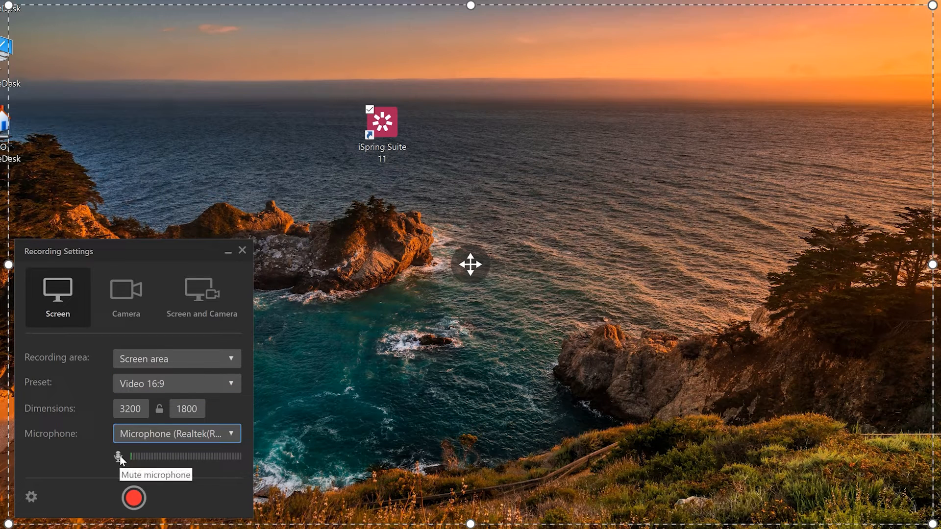
pyautogui.click(118, 456)
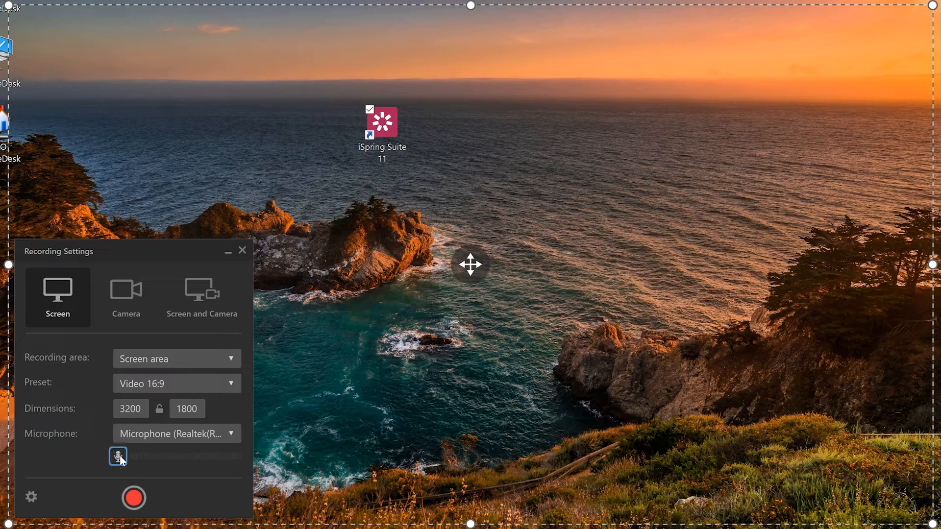
pyautogui.moveTo(133, 497)
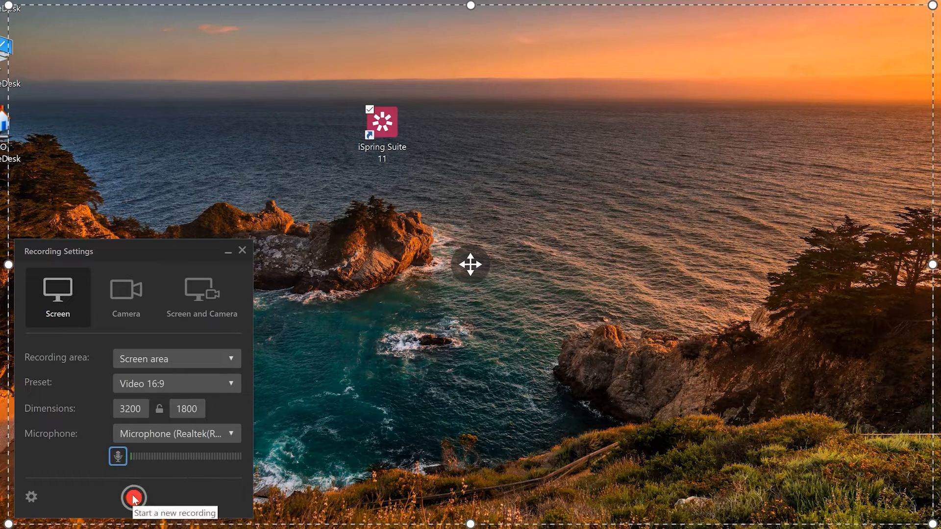
pyautogui.click(133, 497)
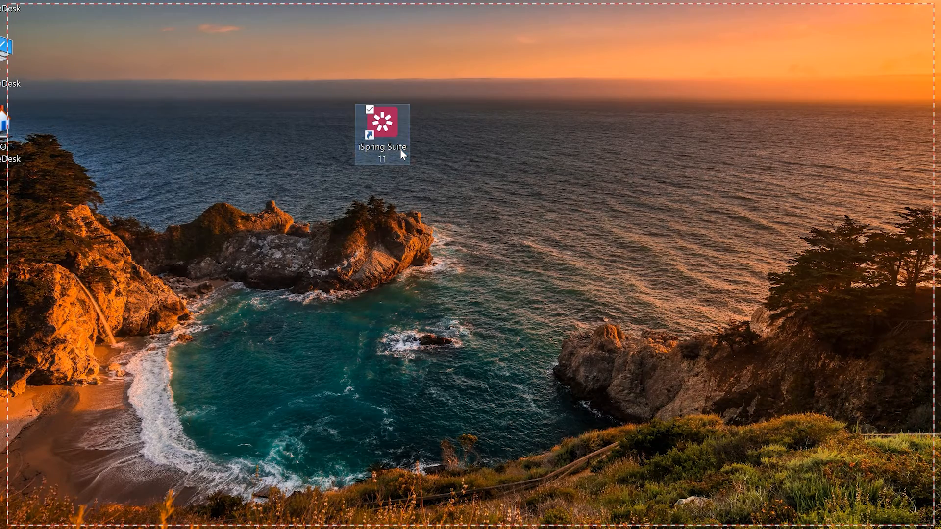
# Launch iSpring Suite from the desktop as the recorded action.
pyautogui.doubleClick(381, 129)
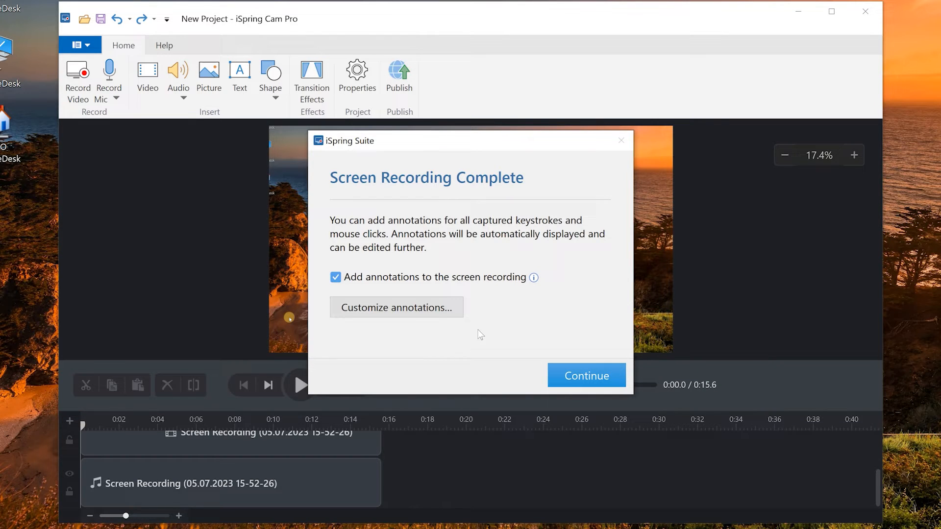
pyautogui.click(585, 375)
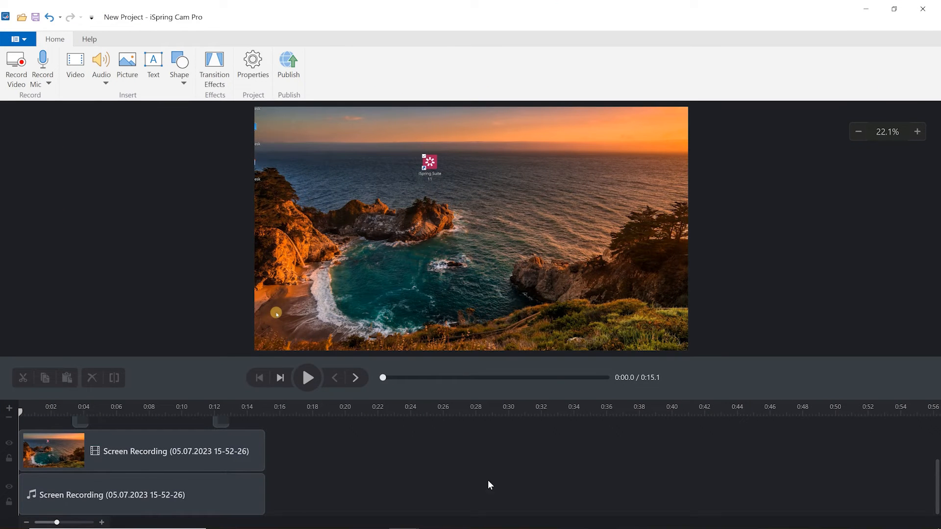
pyautogui.click(54, 451)
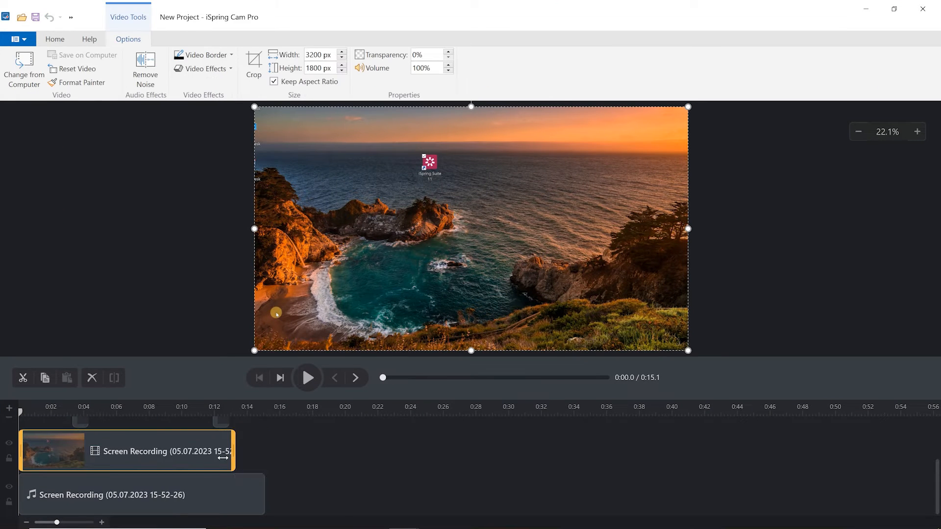
pyautogui.click(141, 494)
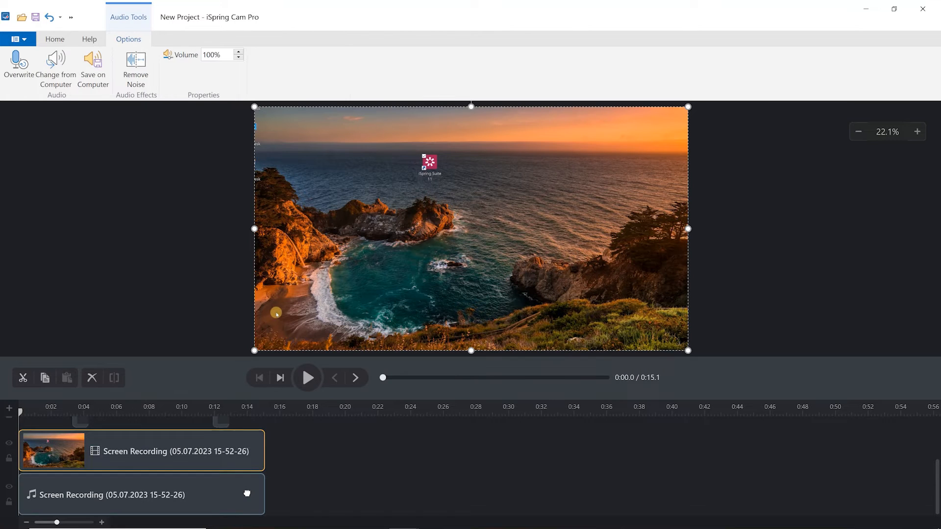
pyautogui.click(107, 494)
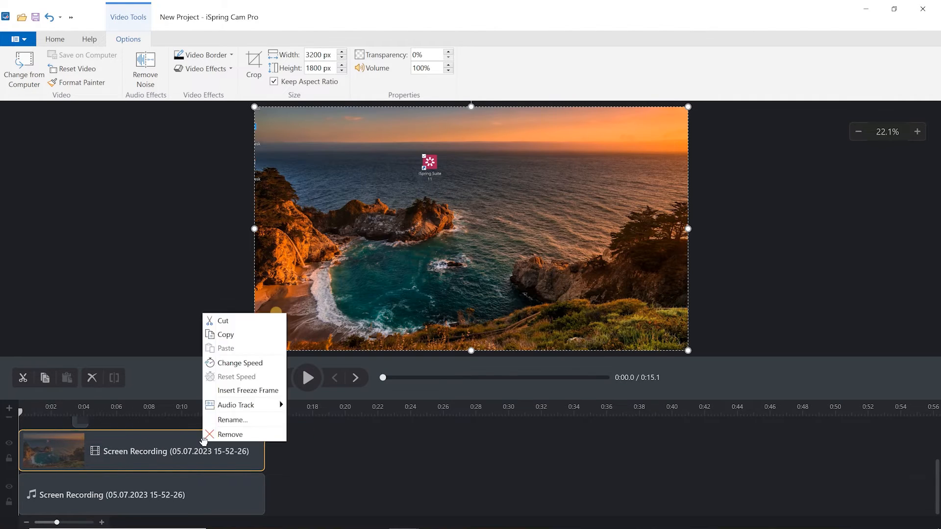
pyautogui.moveTo(239, 362)
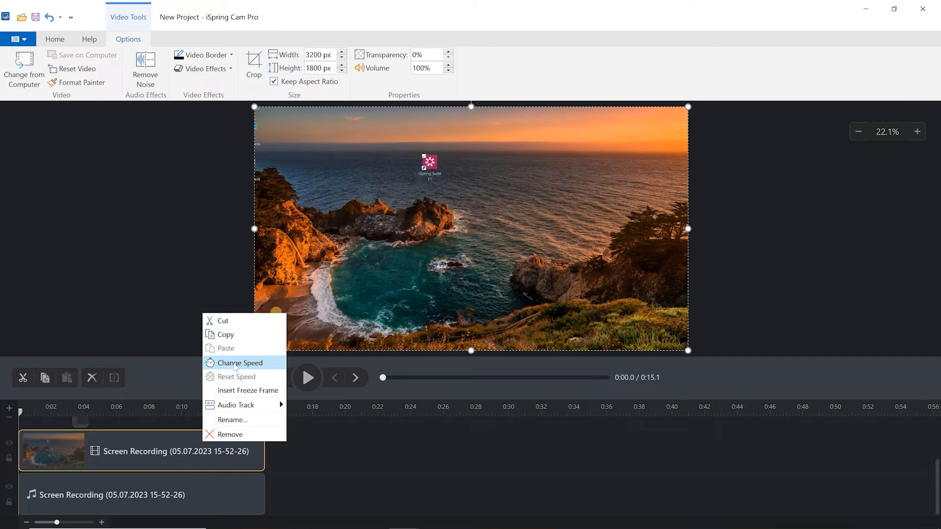
pyautogui.moveTo(266, 370)
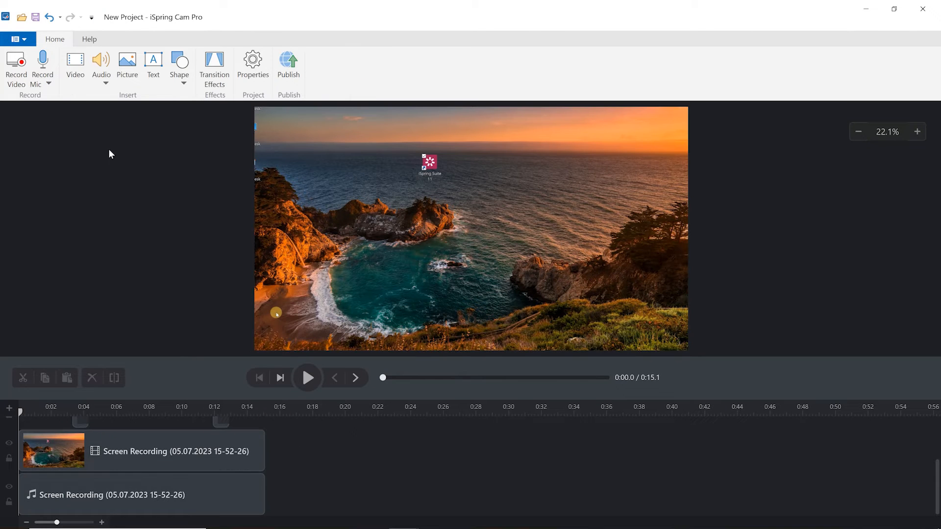
pyautogui.moveTo(42, 66)
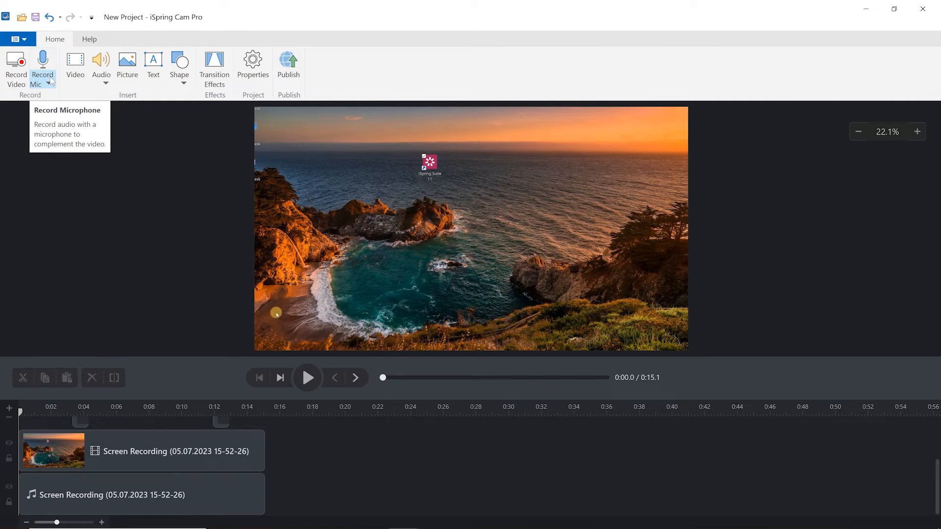
pyautogui.moveTo(290, 53)
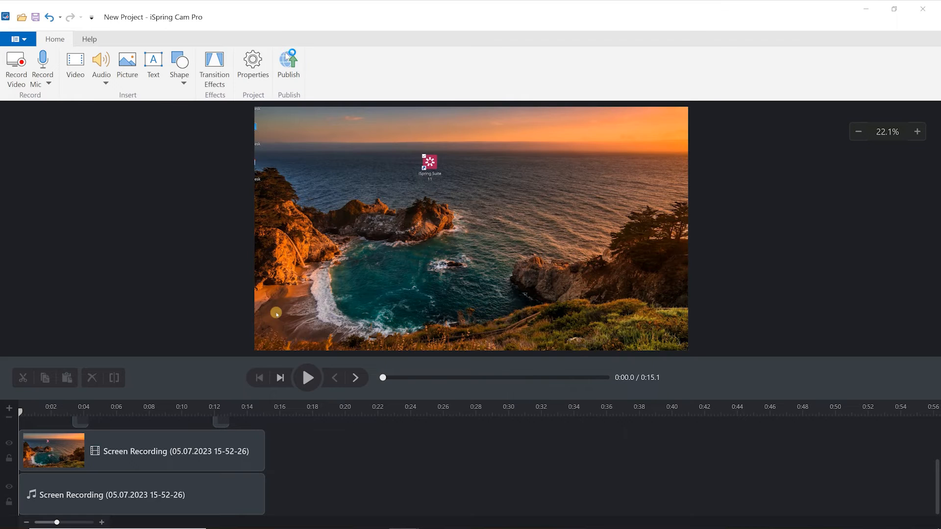
# Review iSpring Space, iSpring Learn and YouTube publishing destinations, settling on iSpring Space.
pyautogui.click(288, 65)
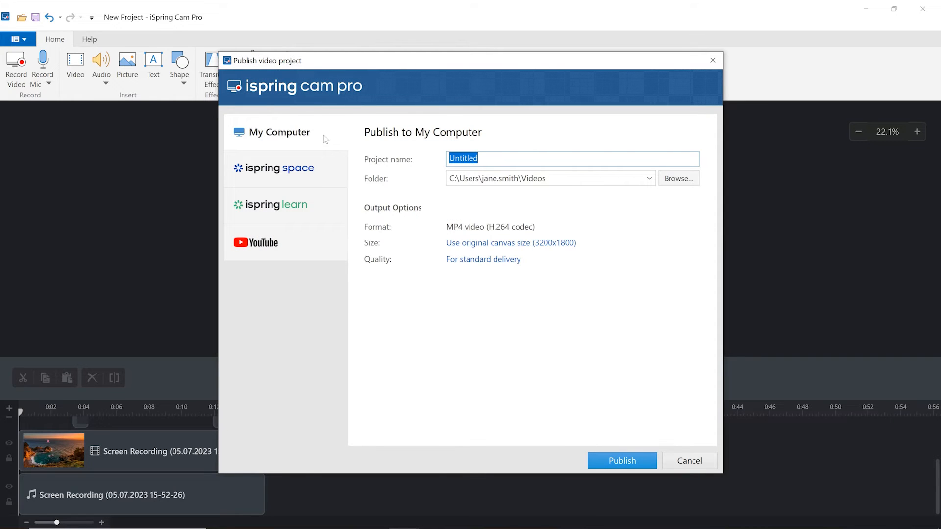
pyautogui.click(279, 167)
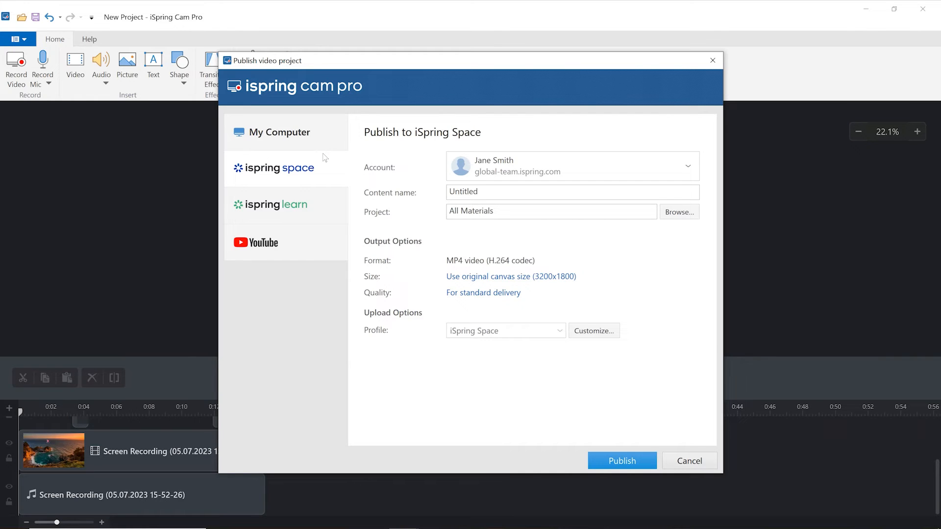
pyautogui.moveTo(325, 199)
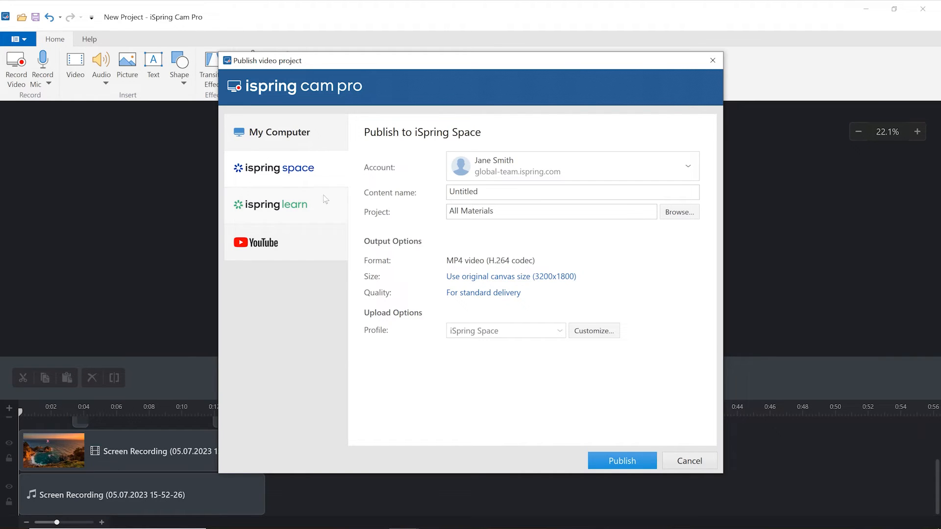
pyautogui.click(277, 204)
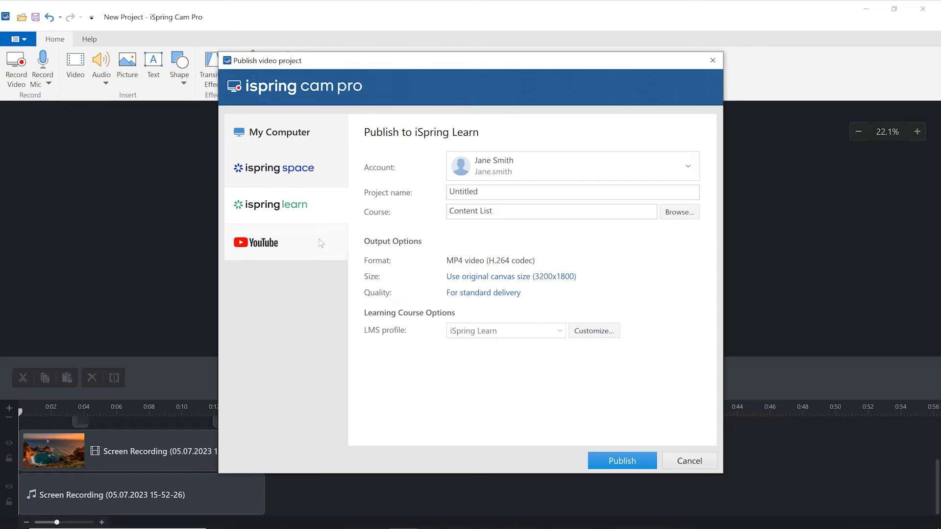
pyautogui.click(262, 242)
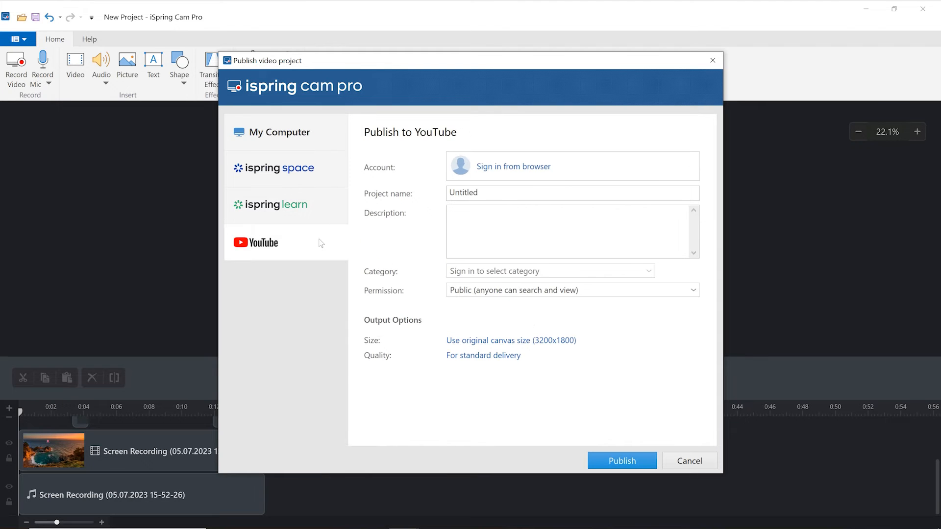
pyautogui.click(279, 167)
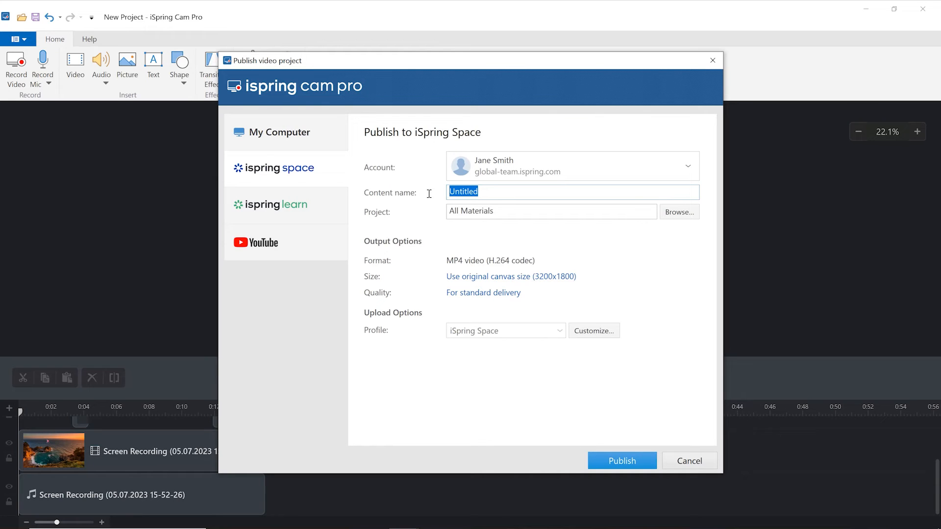
# Publish the video to iSpring Space as 'Tutorial' in the All Materials project.
pyautogui.write('Tutorial')
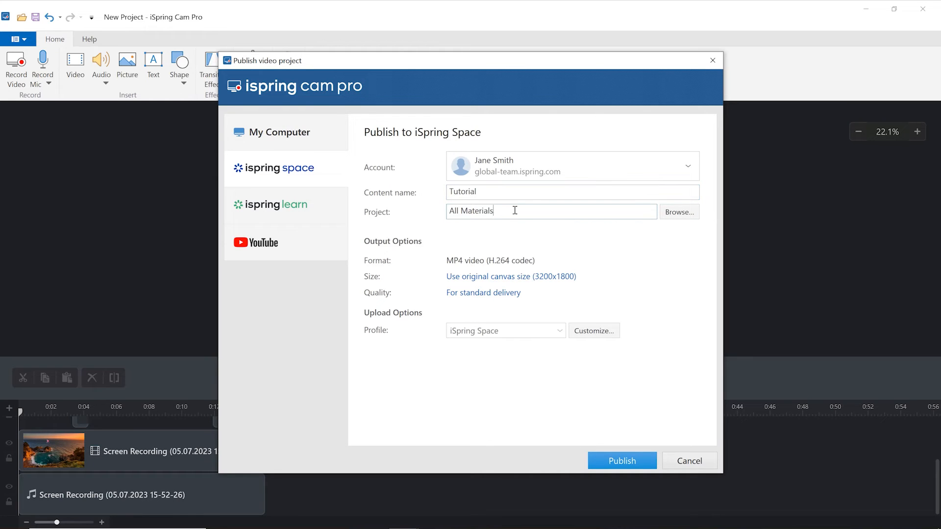
pyautogui.doubleClick(471, 211)
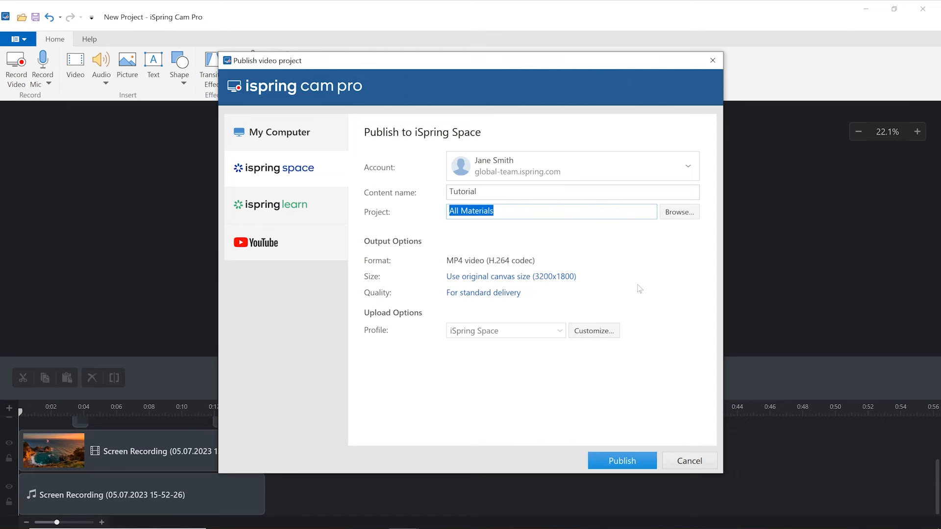
pyautogui.click(622, 460)
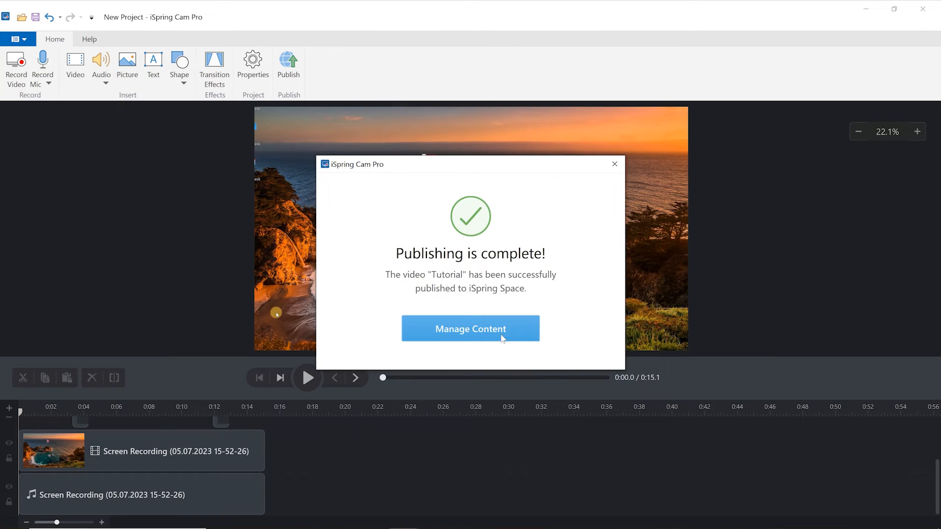
# In iSpring Space sharing settings, make Tutorial viewable via link and copy the link.
pyautogui.click(470, 328)
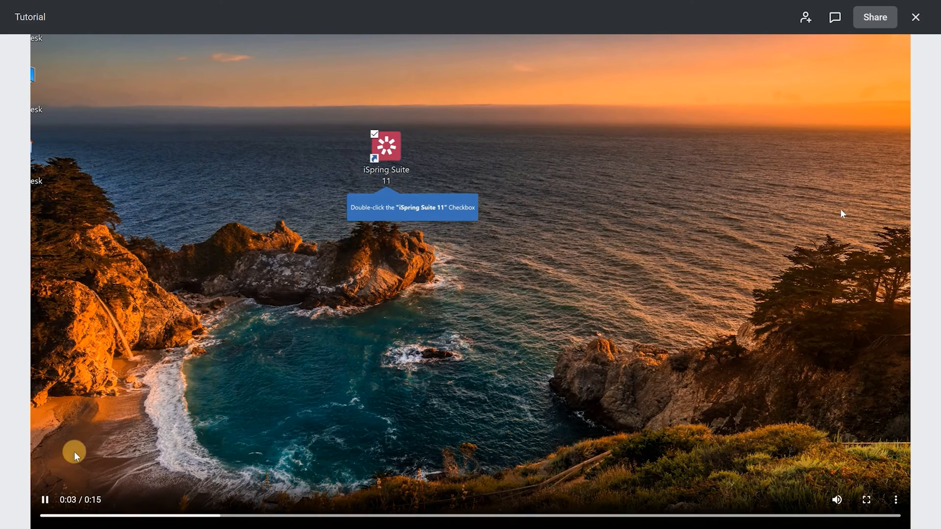
pyautogui.doubleClick(386, 153)
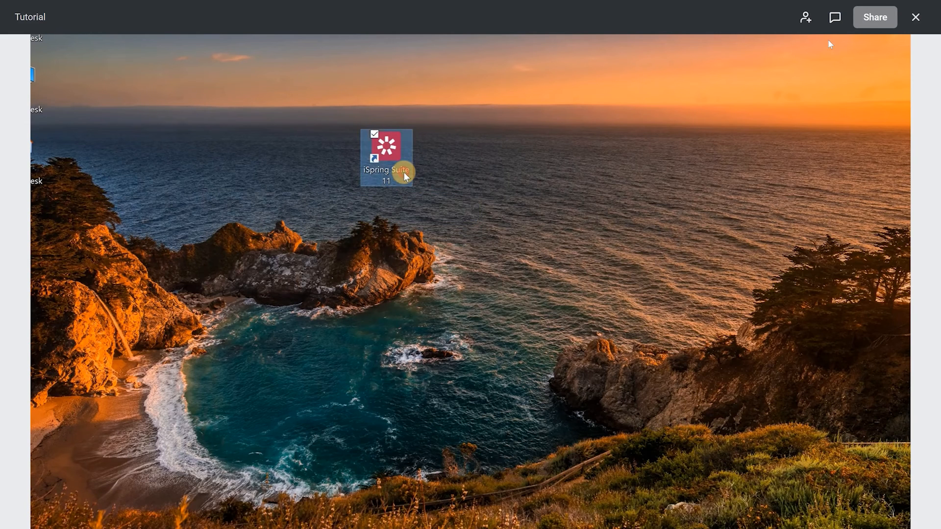
pyautogui.click(874, 17)
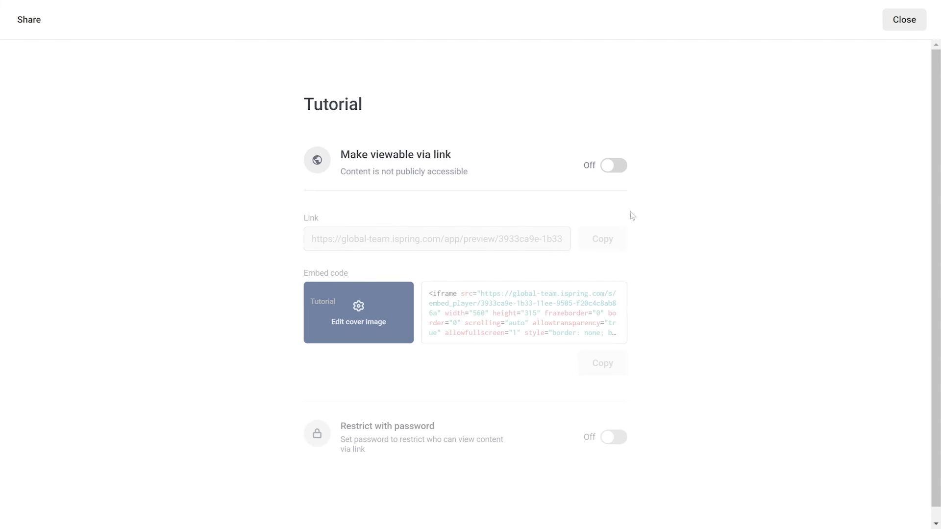
pyautogui.click(611, 165)
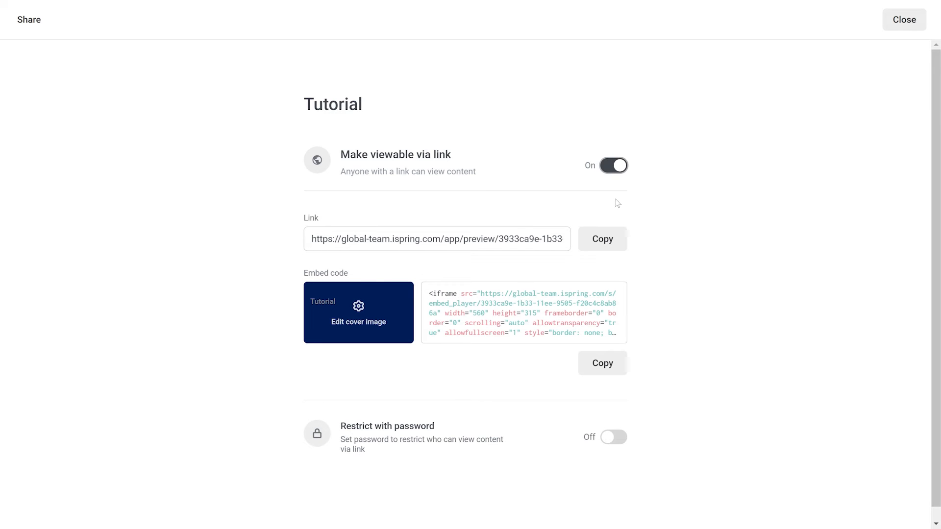
pyautogui.click(601, 239)
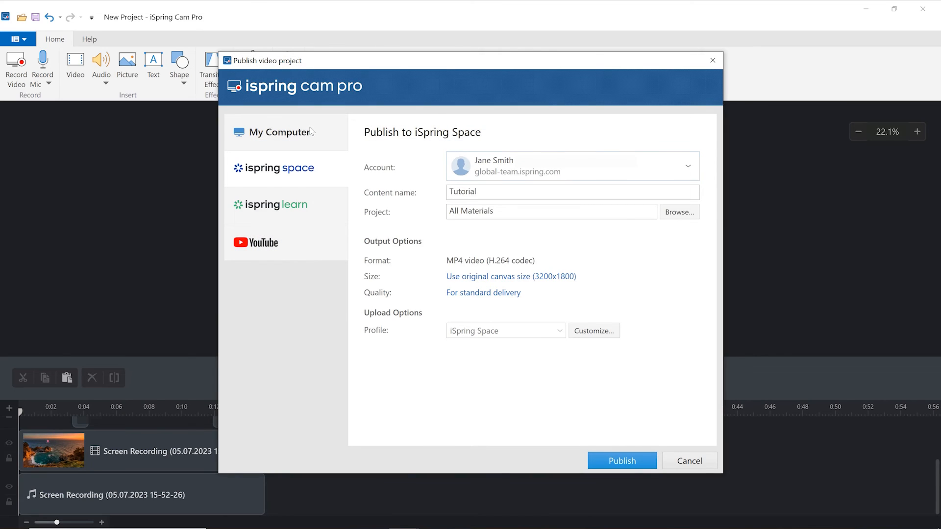
# Publish Tutorial as an MP4 to the computer's Videos folder.
pyautogui.click(280, 132)
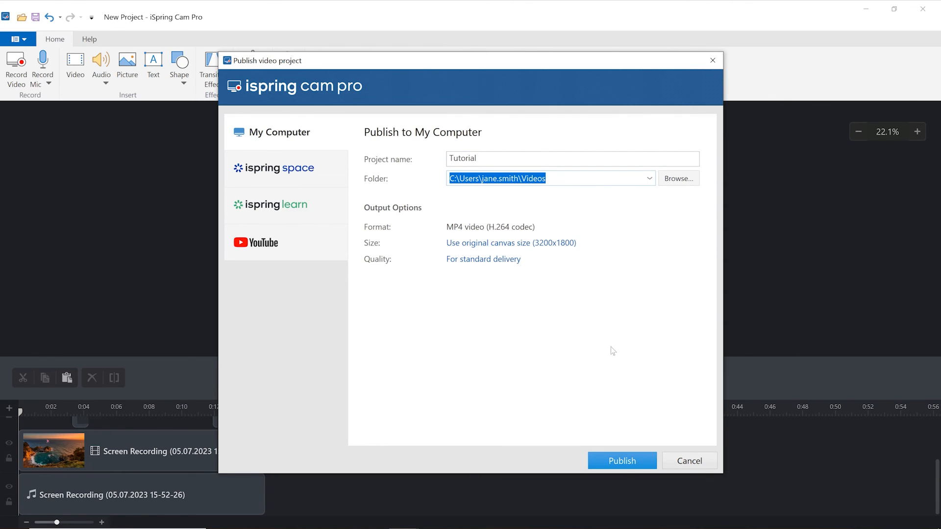
pyautogui.click(621, 460)
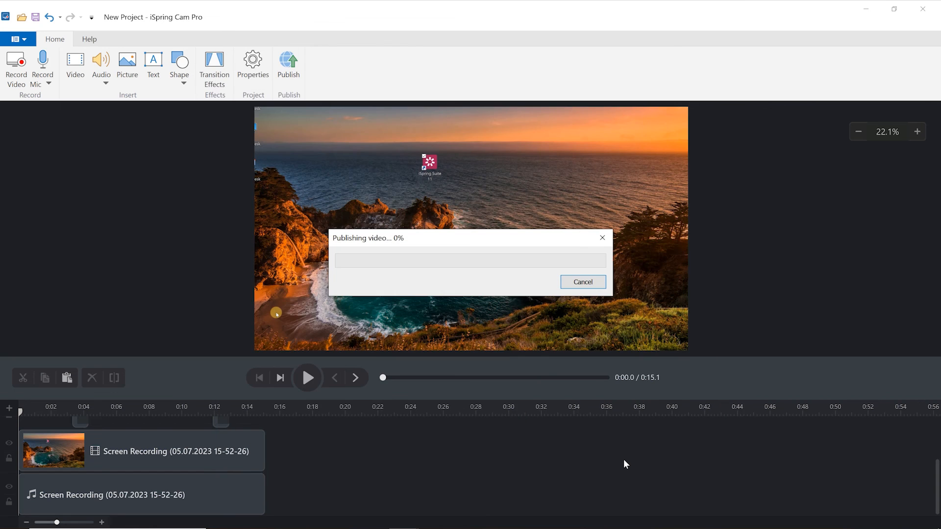